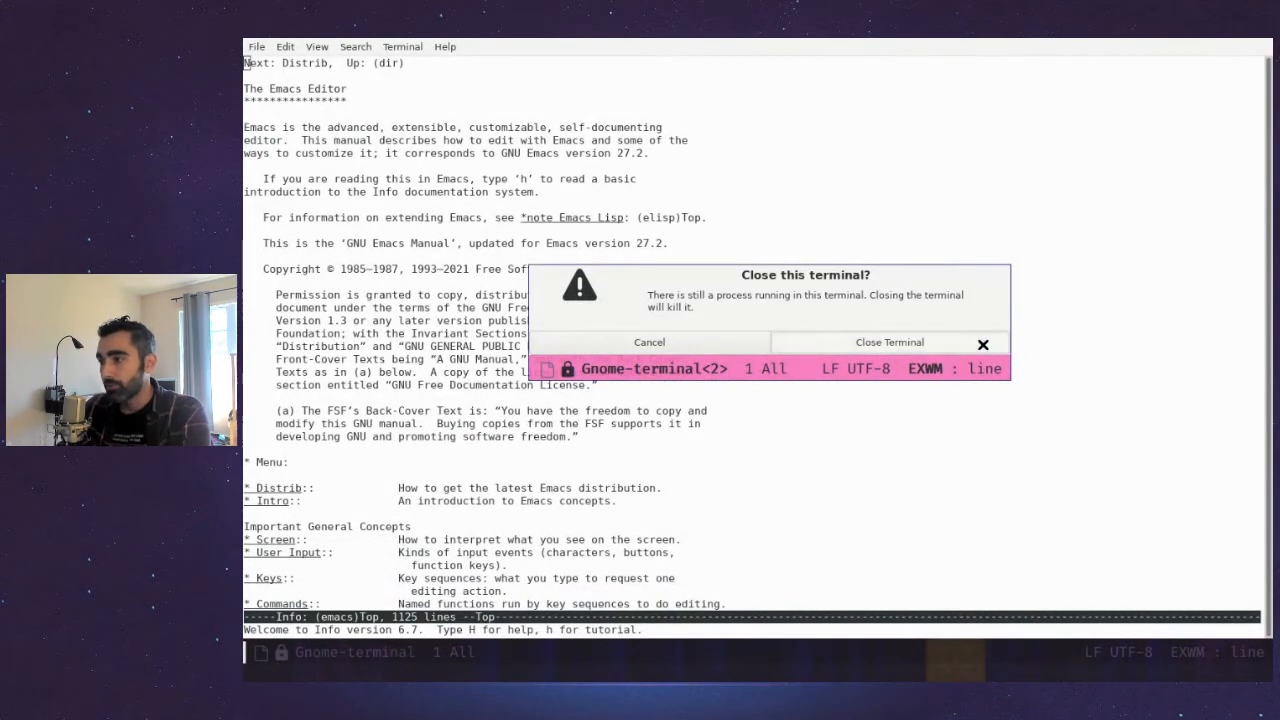
Confirm Close Terminal to end the terminal still showing the Emacs manual
{"action": "left_click", "coordinate": [888, 342]}
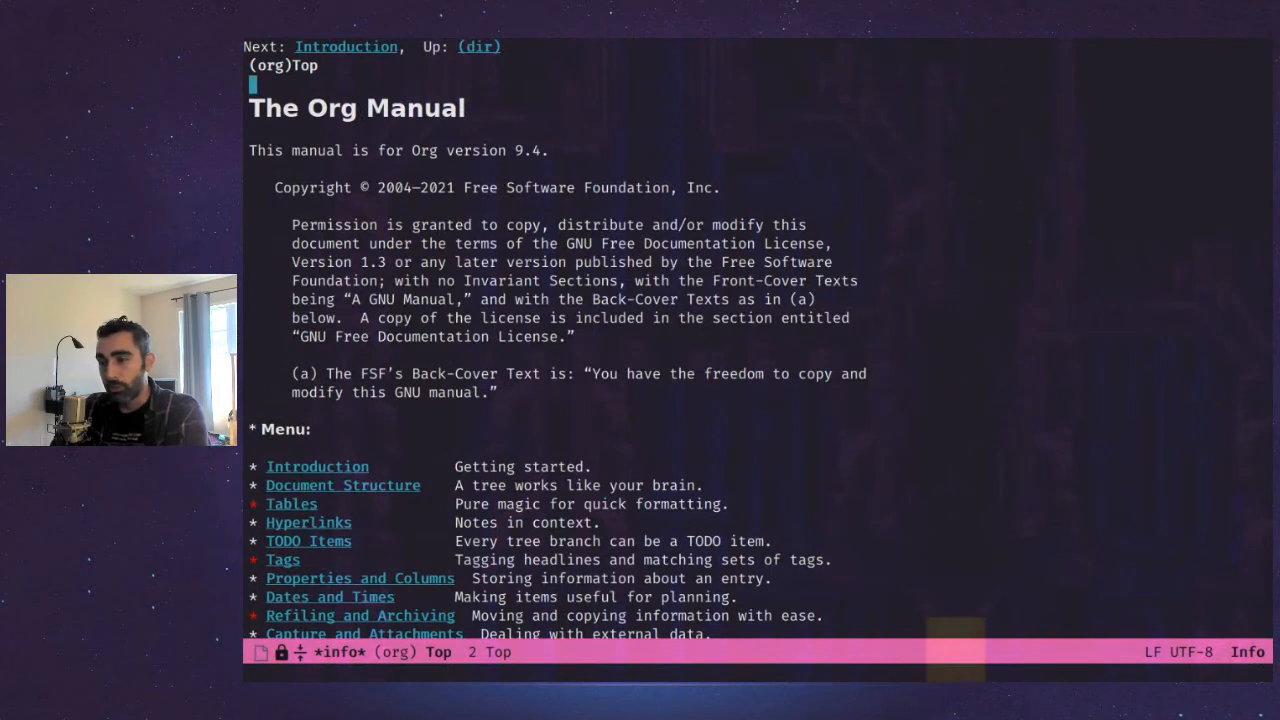
Type 'att' in Emacs while heading to the Org Manual's top node
{"action": "type", "text": "att"}
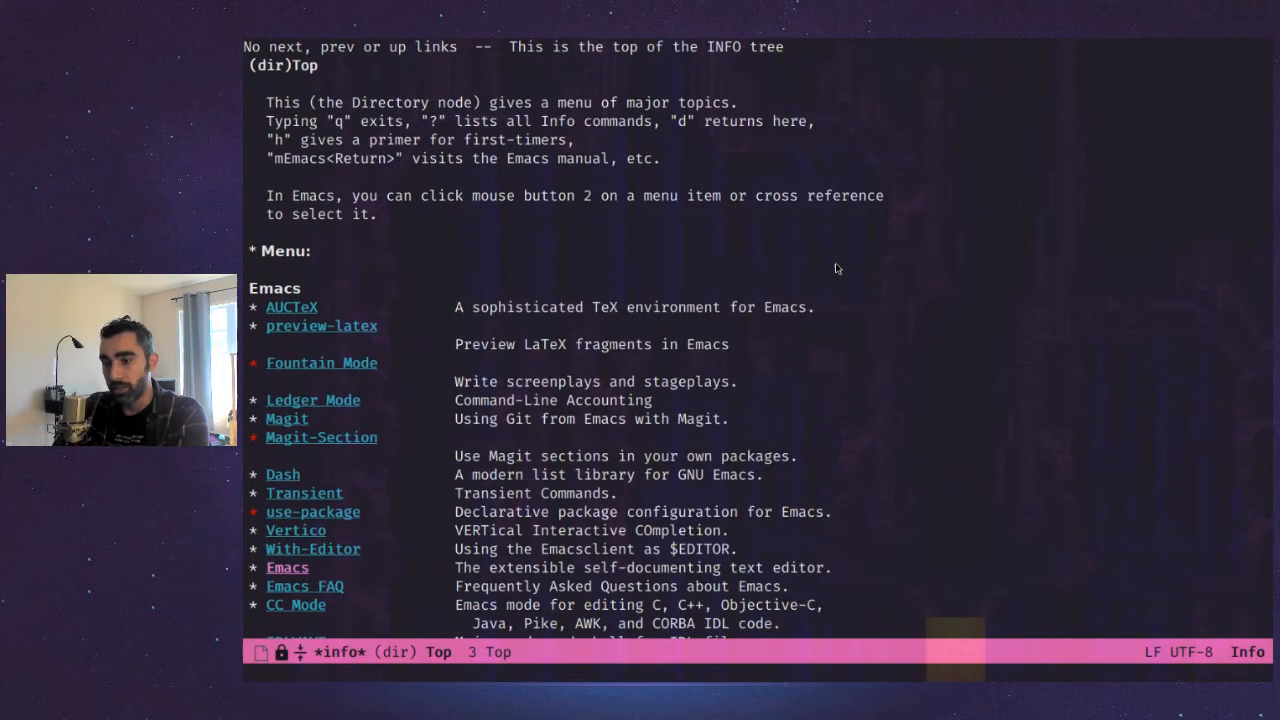
Scroll the directory down to Texinfo documentation system and open the Info introduction manual
{"action": "scroll", "scroll_direction": "down", "scroll_amount": 3}
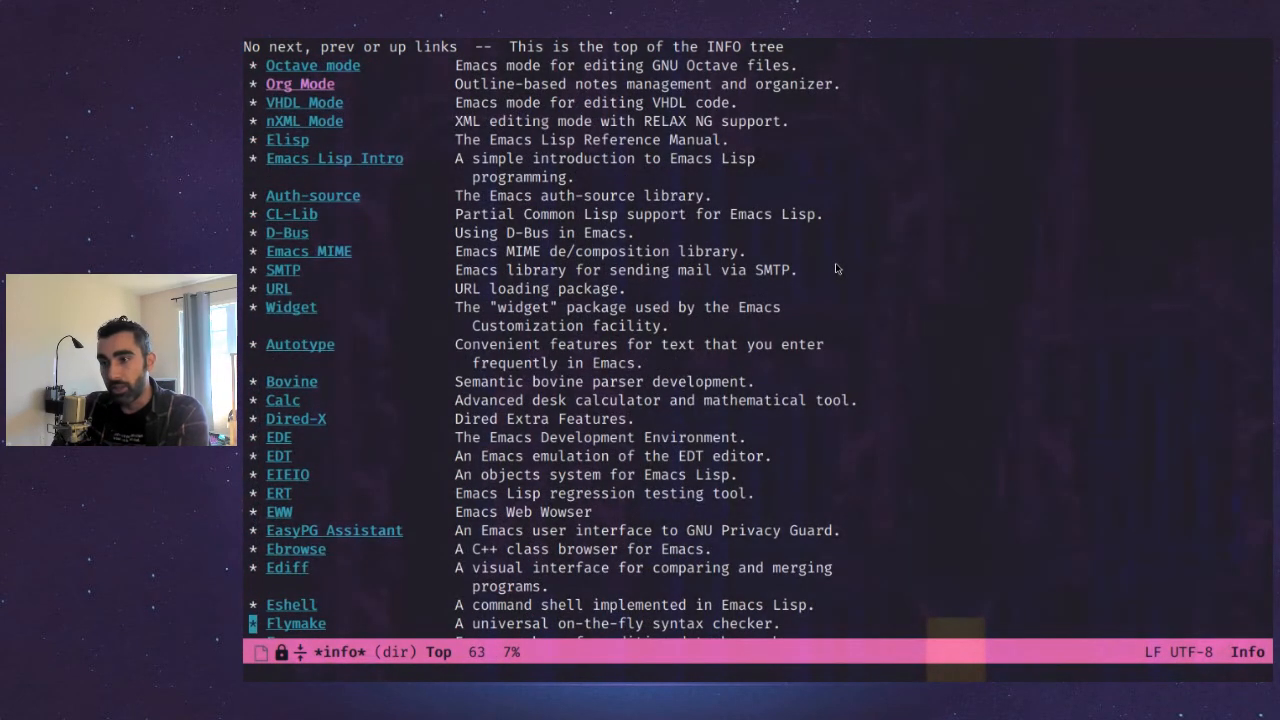
{"action": "scroll", "scroll_direction": "down", "scroll_amount": 3}
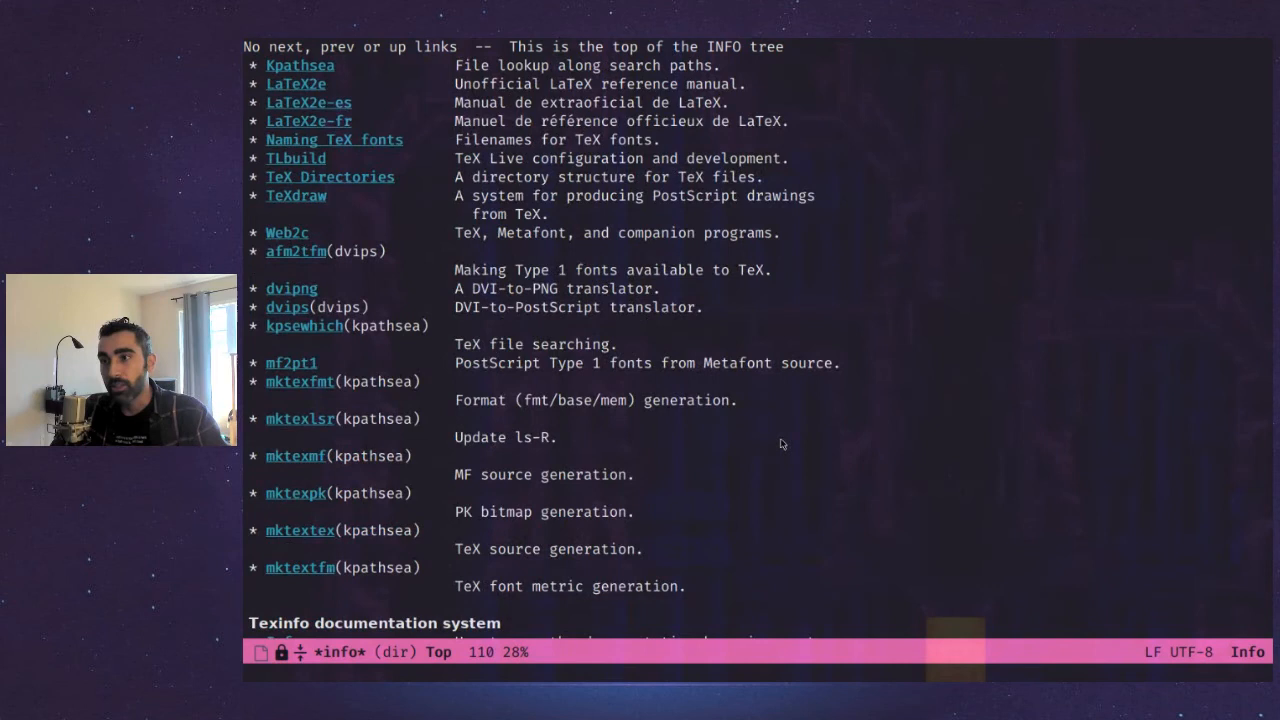
{"action": "key", "text": "down"}
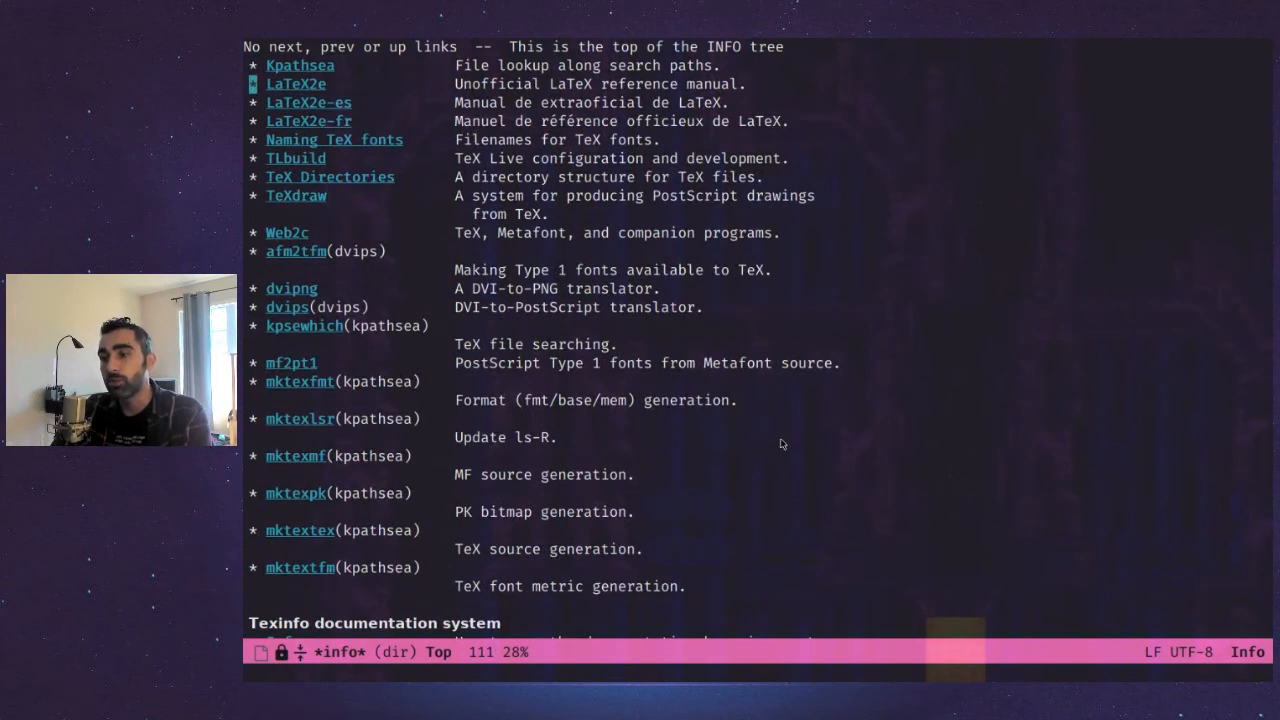
{"action": "scroll", "scroll_direction": "down", "scroll_amount": 3}
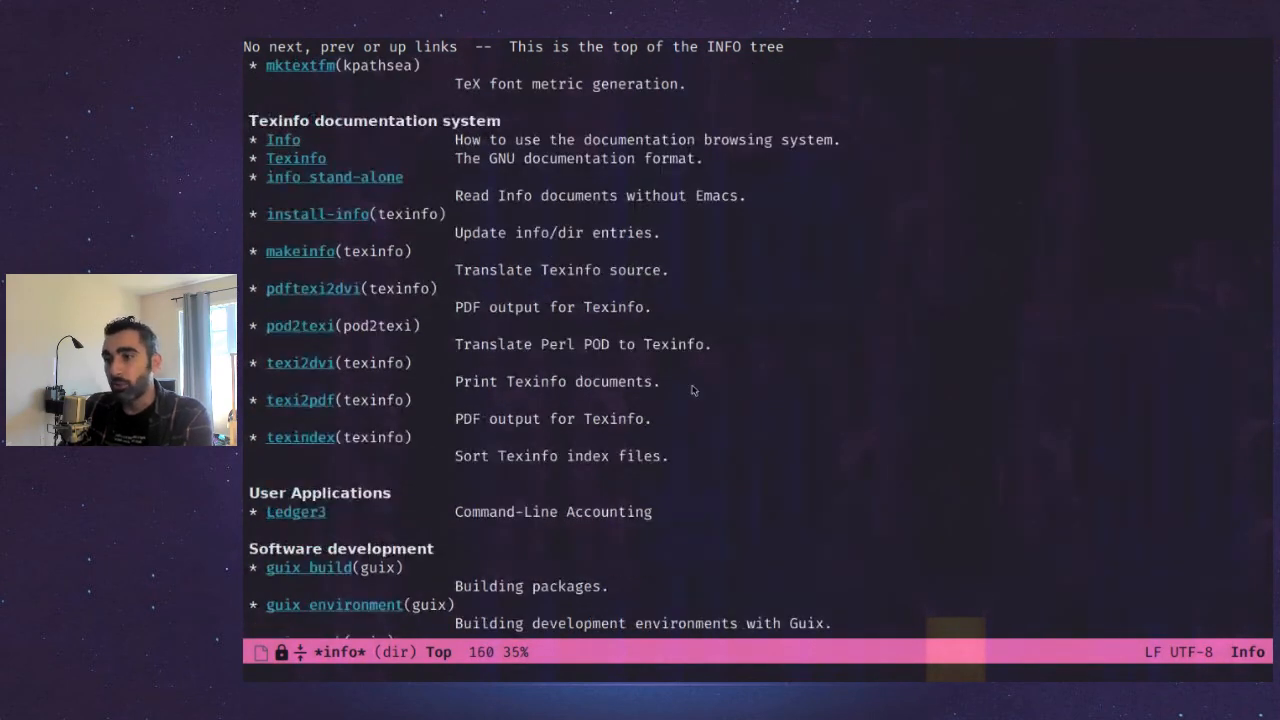
{"action": "scroll", "scroll_direction": "down", "scroll_amount": 3}
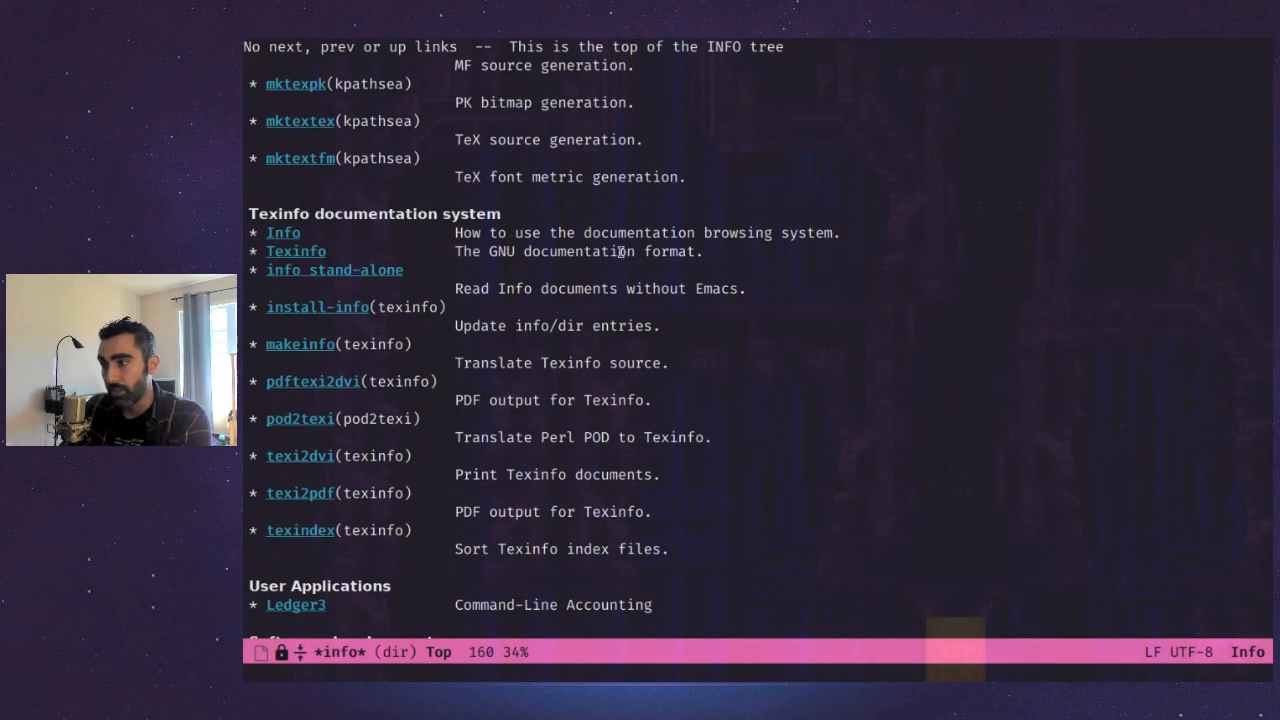
{"action": "mouse_move", "coordinate": [283, 232]}
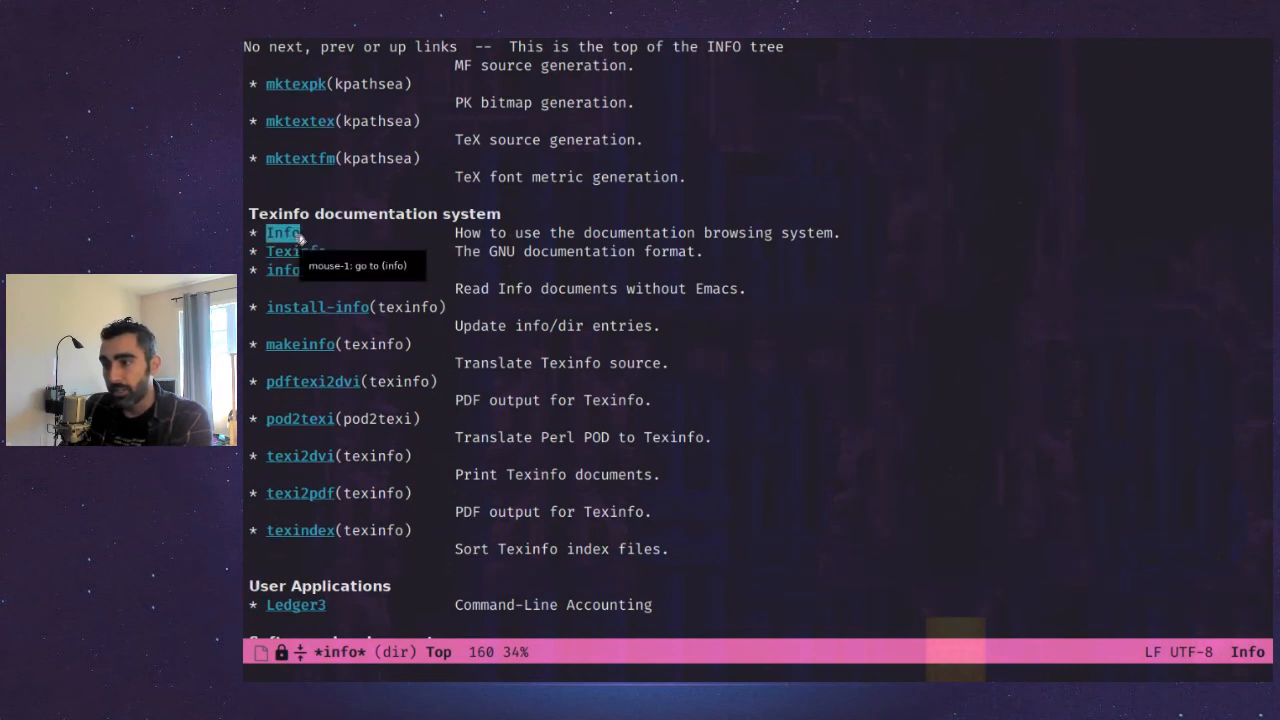
{"action": "left_click", "coordinate": [283, 232]}
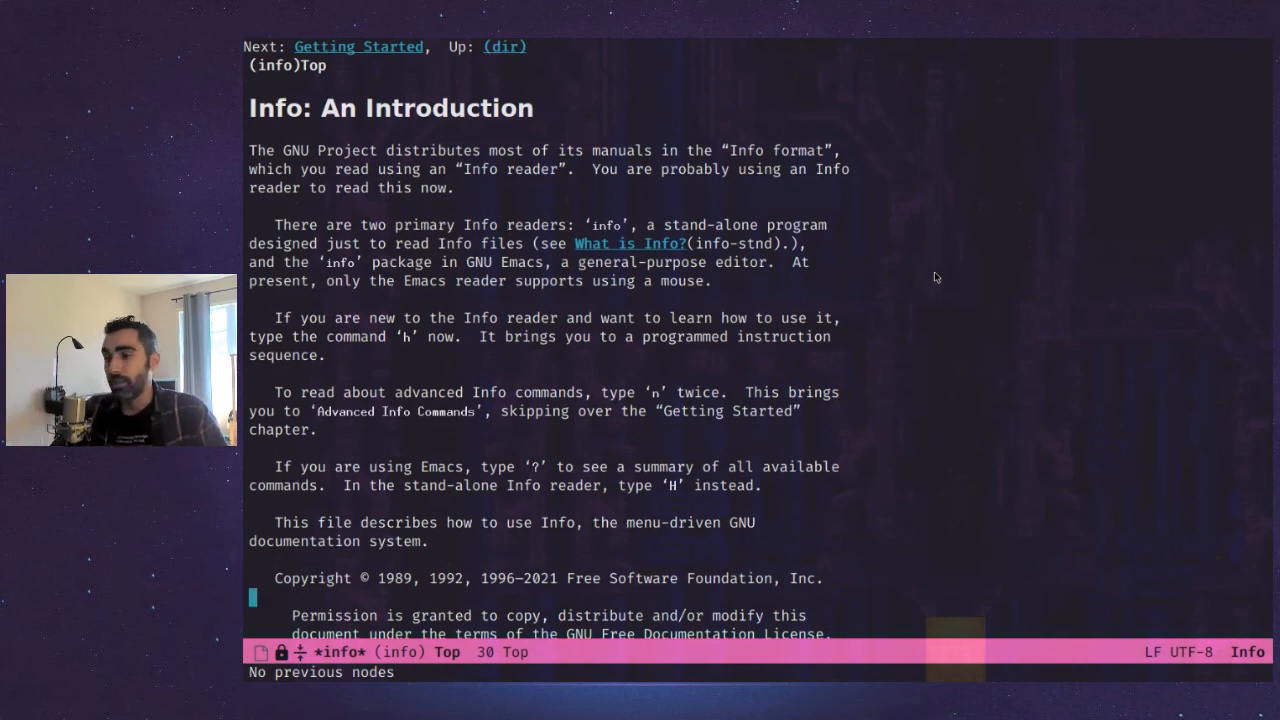
Scroll down through the 'Info: An Introduction' node
{"action": "scroll", "scroll_direction": "down", "scroll_amount": 3}
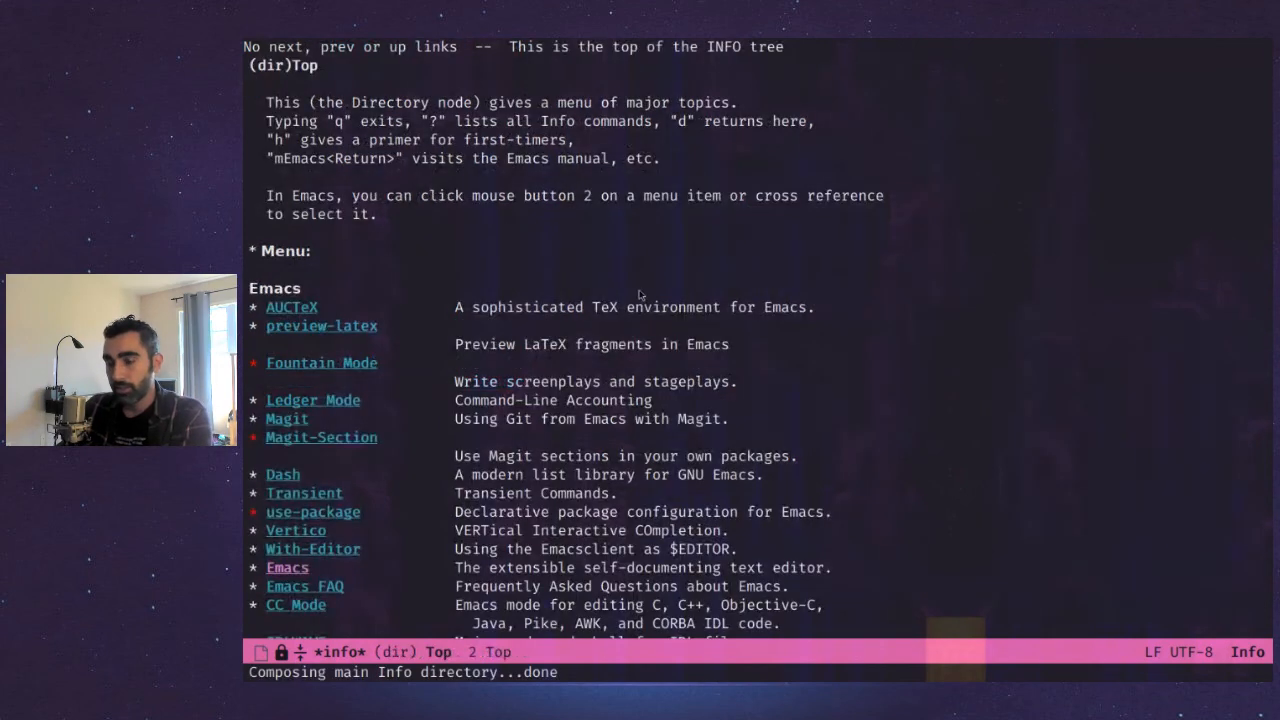
{"action": "mouse_move", "coordinate": [494, 262]}
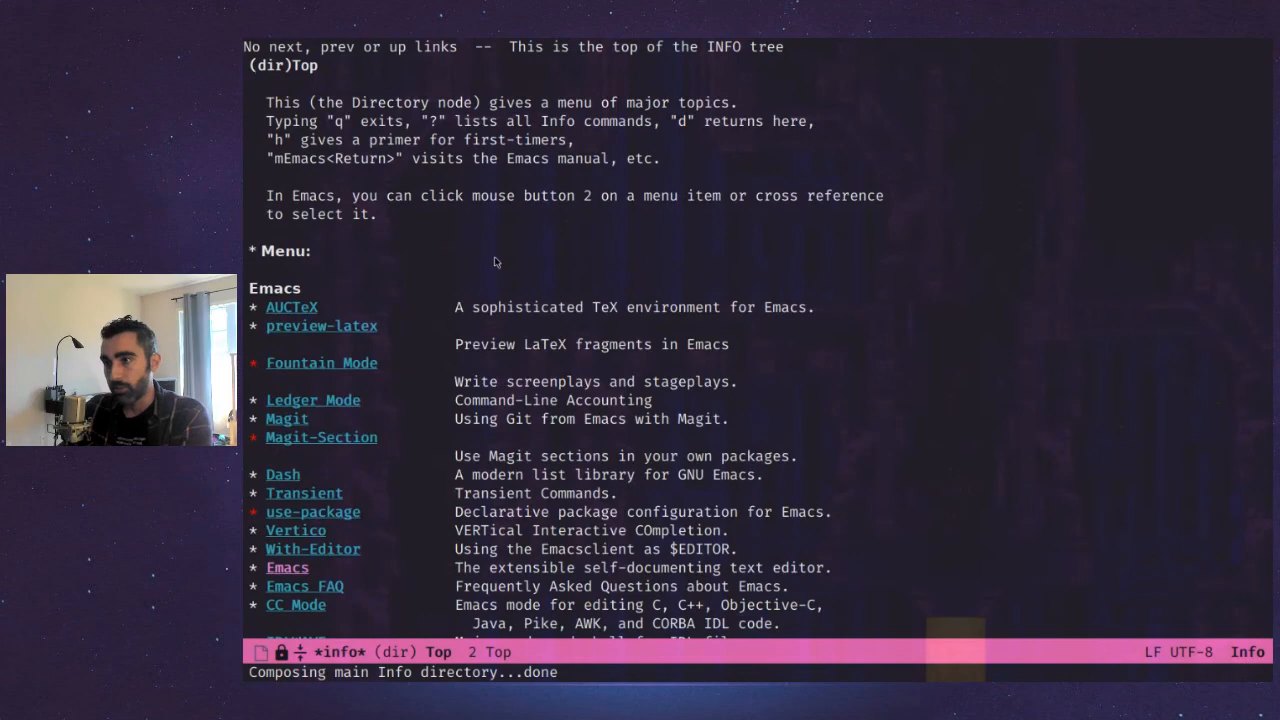
Scroll the Info directory past its header to the Fountain Mode through Widget manuals
{"action": "scroll", "scroll_direction": "down", "scroll_amount": 3}
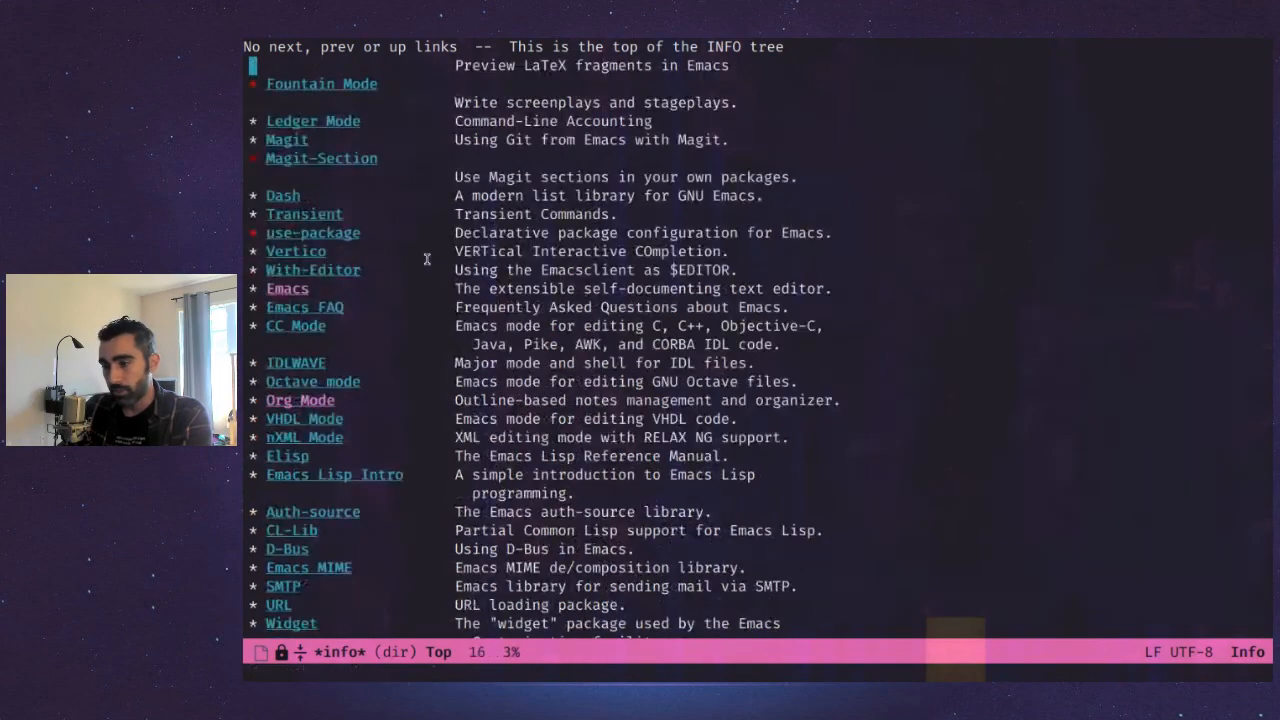